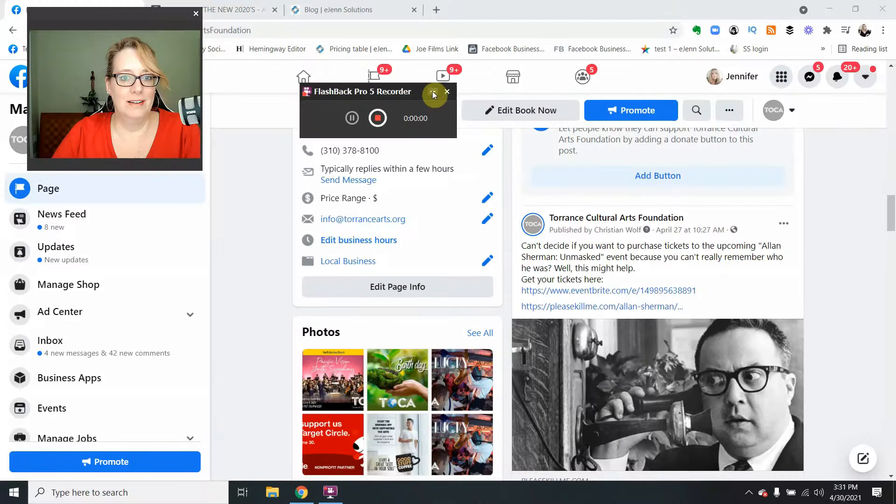
# Step: Return to the Torrance Cultural Arts Foundation page and open the Big Lucky cocktail video
pyautogui.click(433, 92)
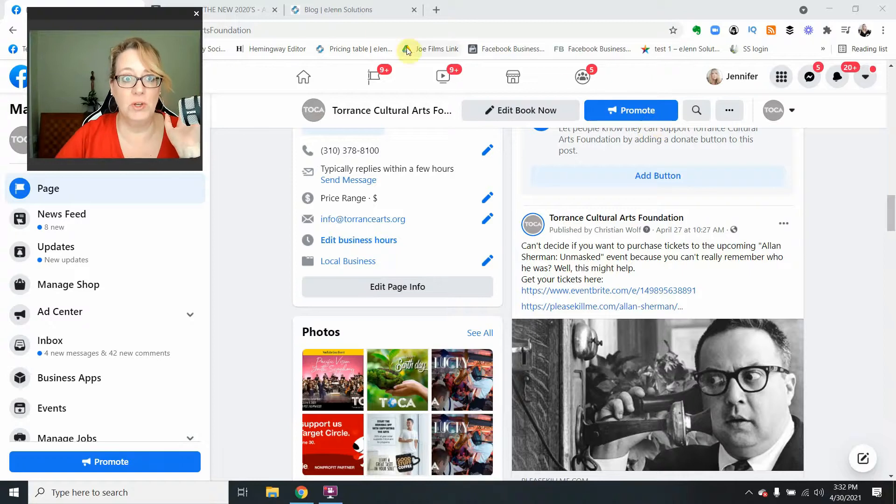
pyautogui.click(343, 10)
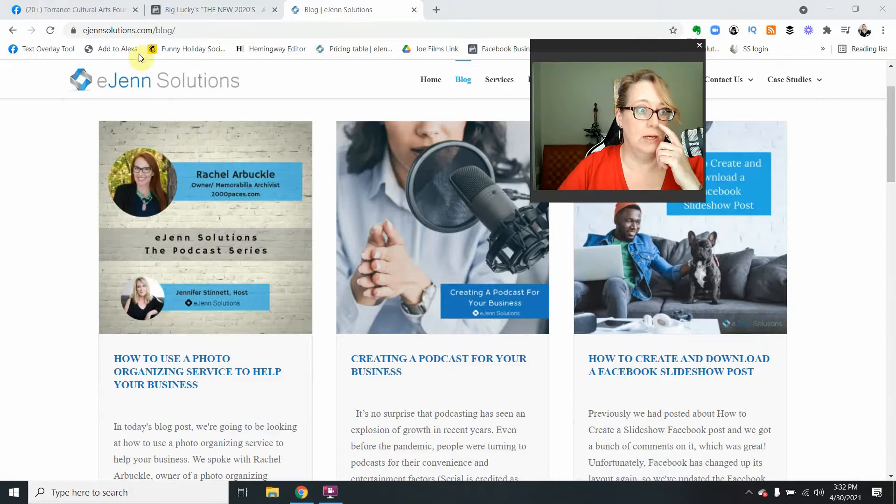
pyautogui.click(69, 9)
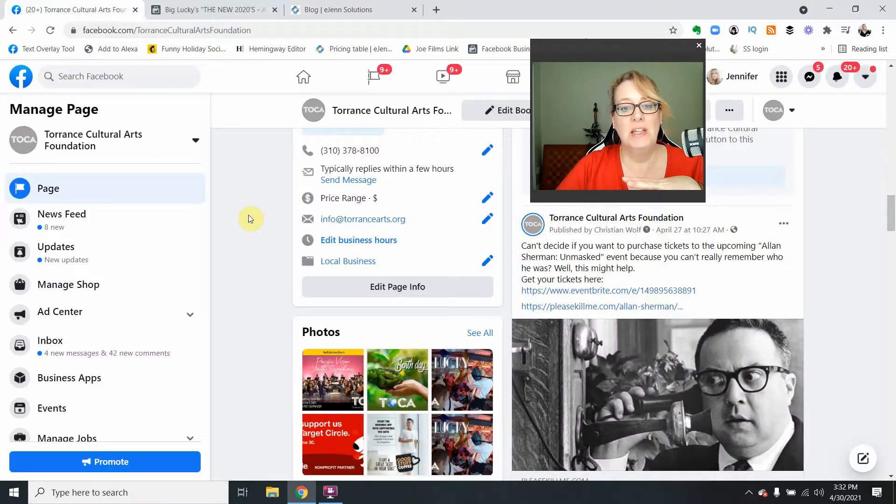
pyautogui.scroll(-3)
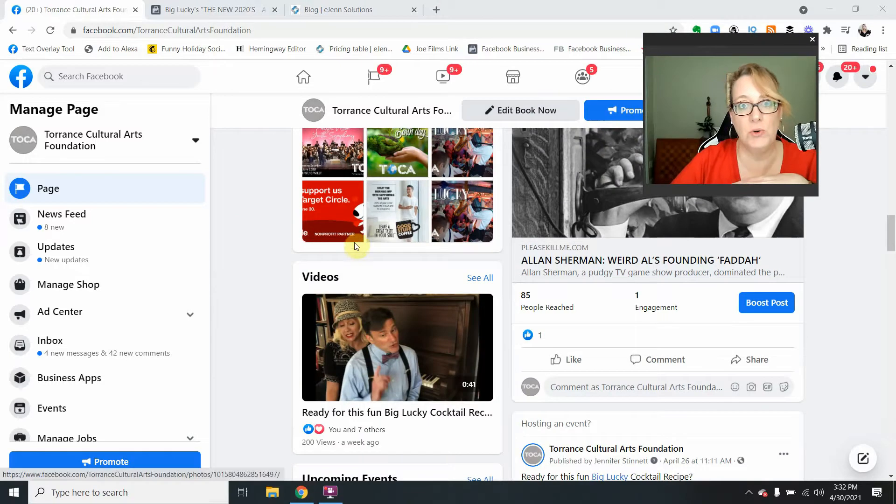
pyautogui.scroll(-3)
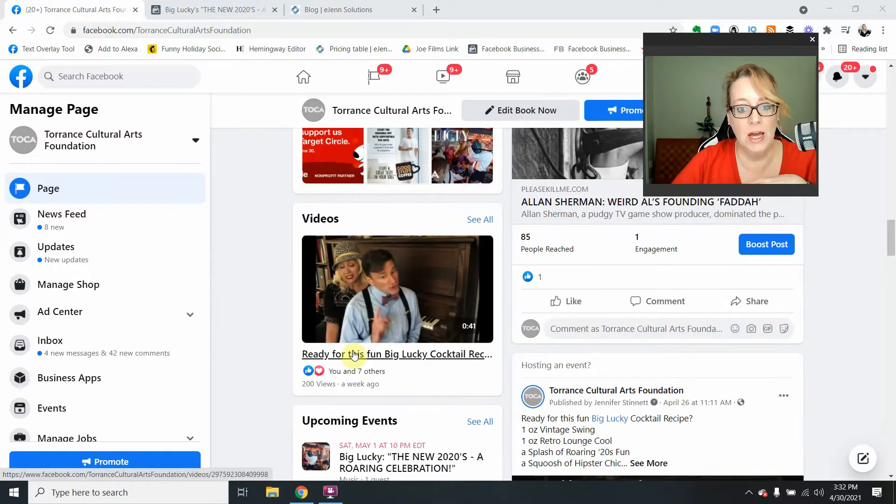
pyautogui.click(397, 289)
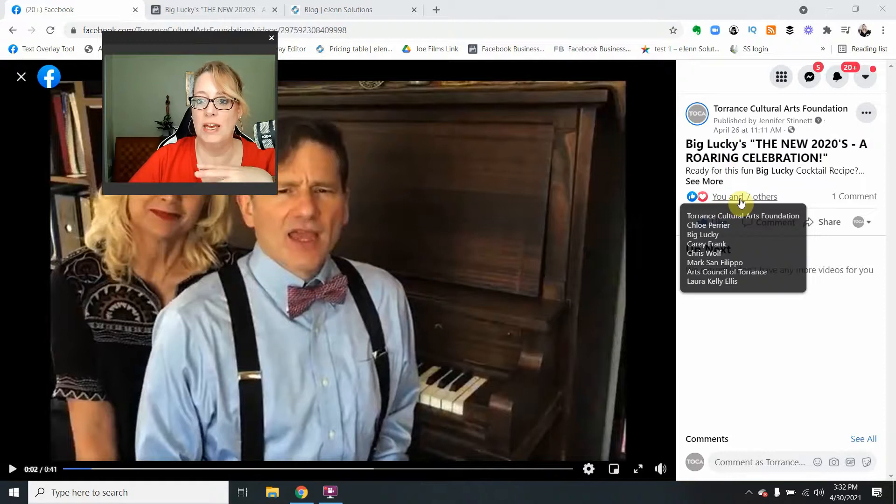
# Step: Browse the 'You and 7 others' reactions list, then view the post in Business Manager
pyautogui.click(744, 197)
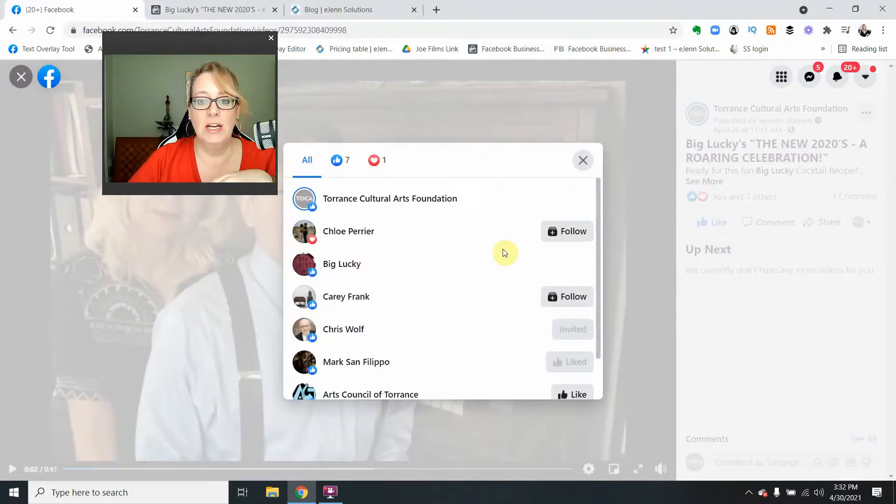
pyautogui.scroll(-3)
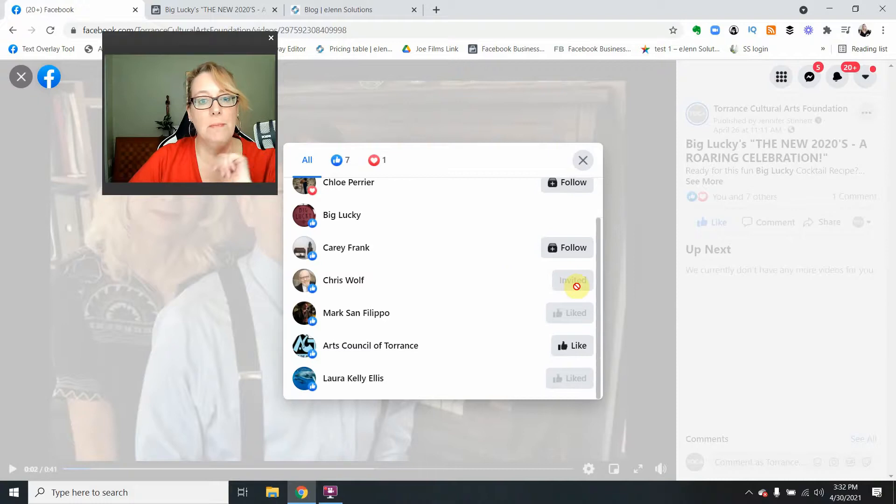
pyautogui.moveTo(566, 247)
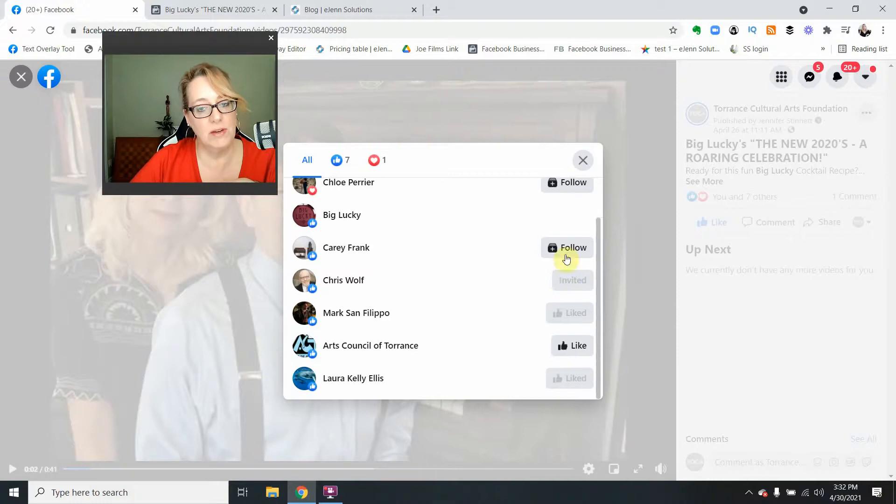
pyautogui.moveTo(571, 359)
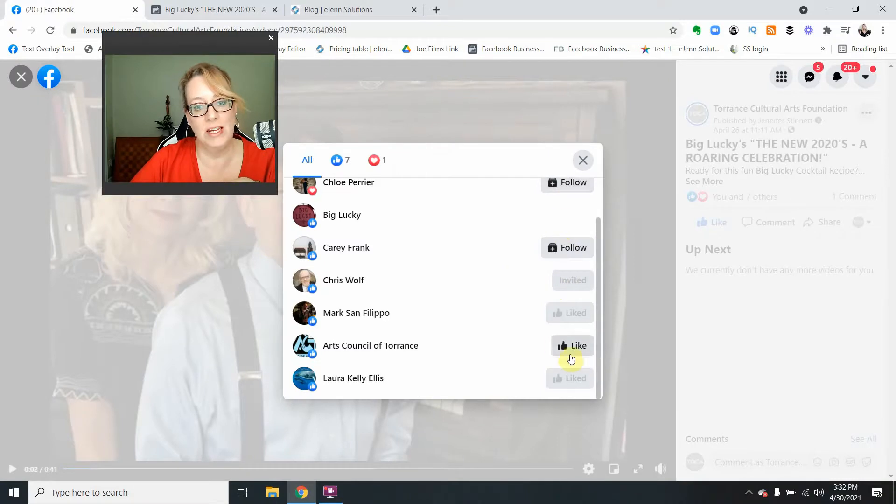
pyautogui.moveTo(422, 347)
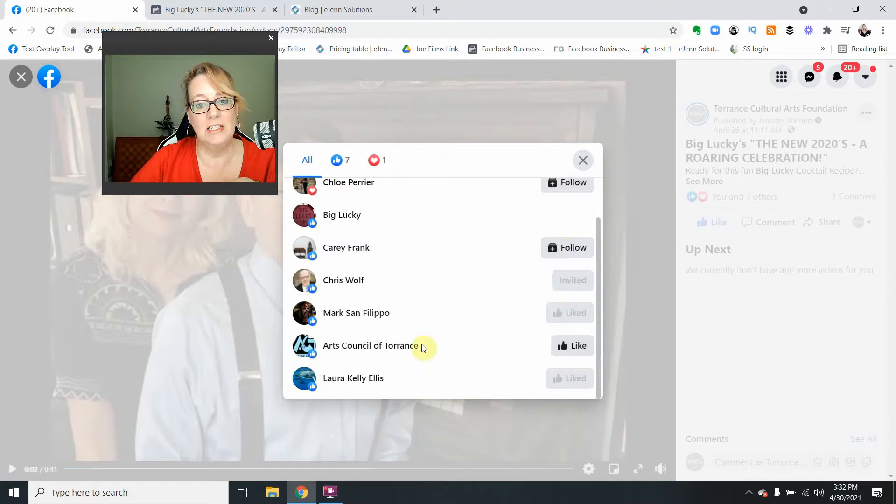
pyautogui.moveTo(499, 256)
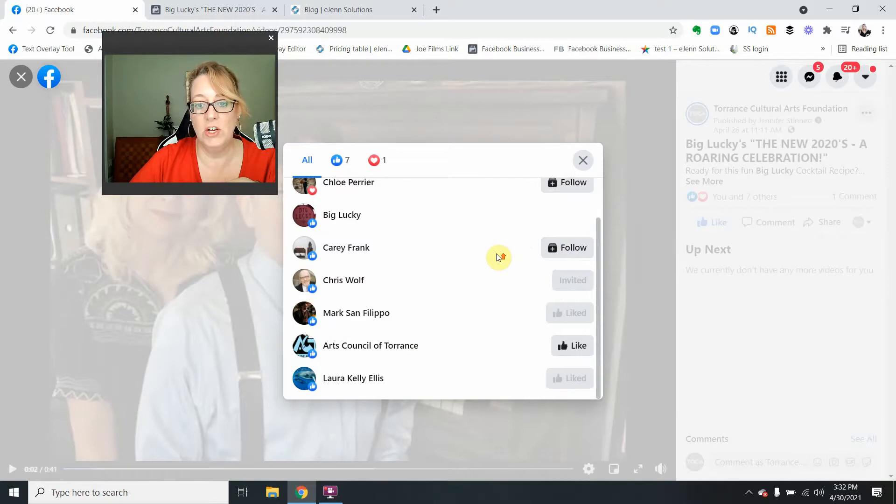
pyautogui.scroll(3)
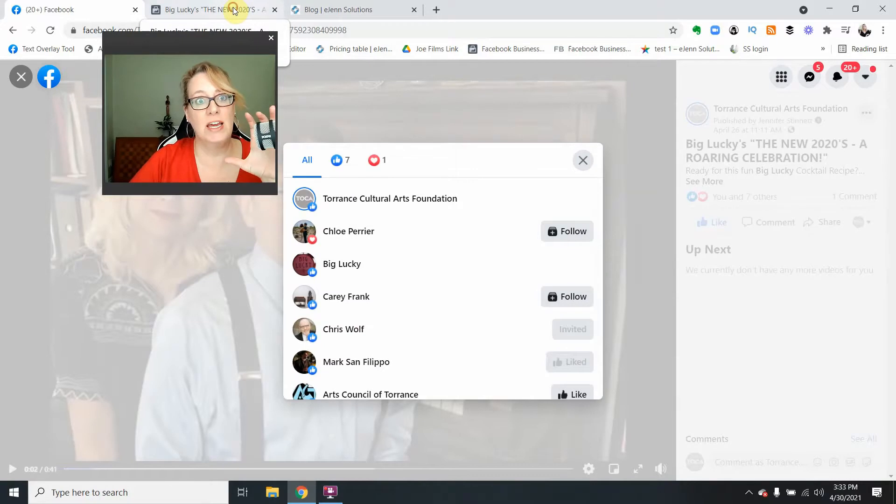
pyautogui.click(583, 160)
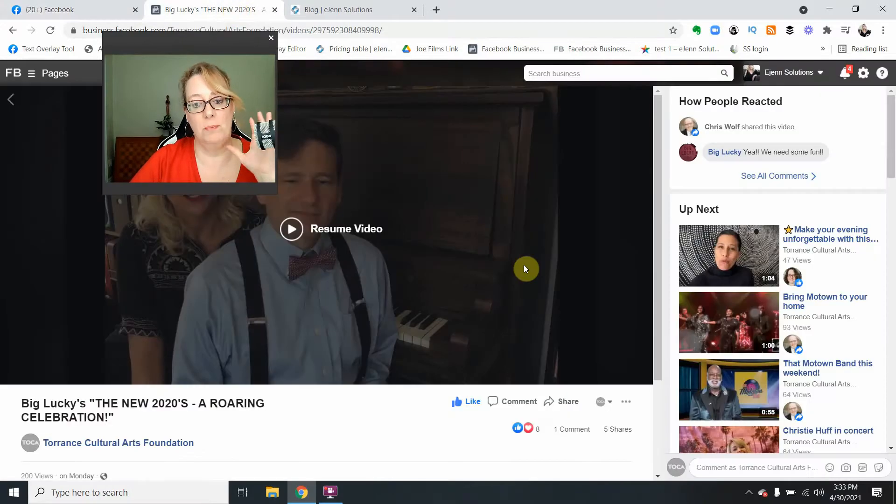
pyautogui.moveTo(499, 417)
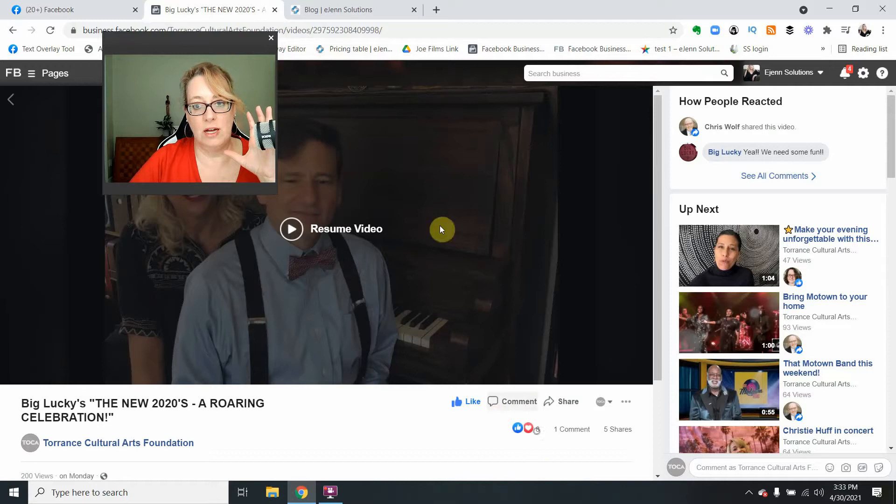
pyautogui.moveTo(522, 378)
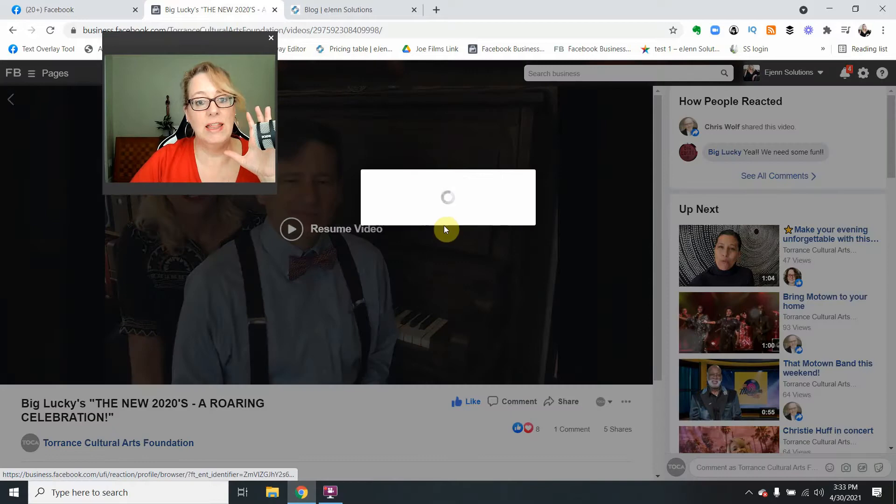
# Step: Open the post's 'Invite to Like' reactors list and scroll through the Invite buttons
pyautogui.click(537, 429)
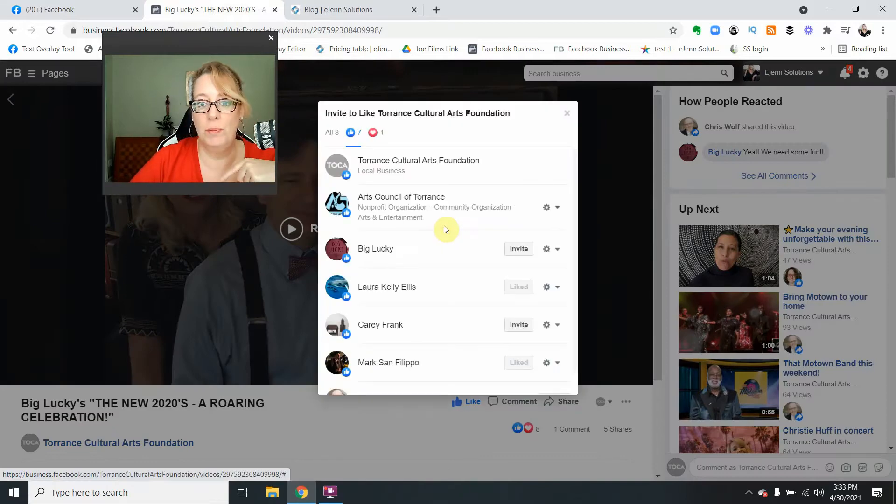
pyautogui.scroll(-3)
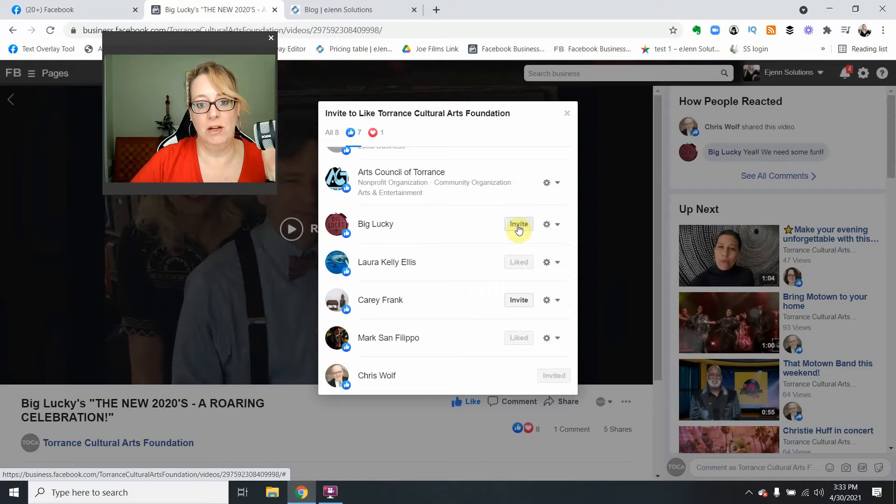
pyautogui.moveTo(519, 300)
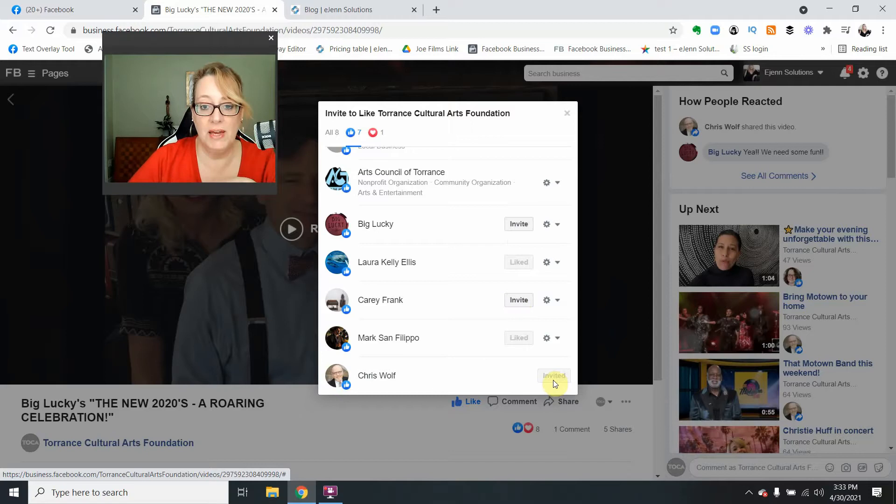
pyautogui.moveTo(520, 269)
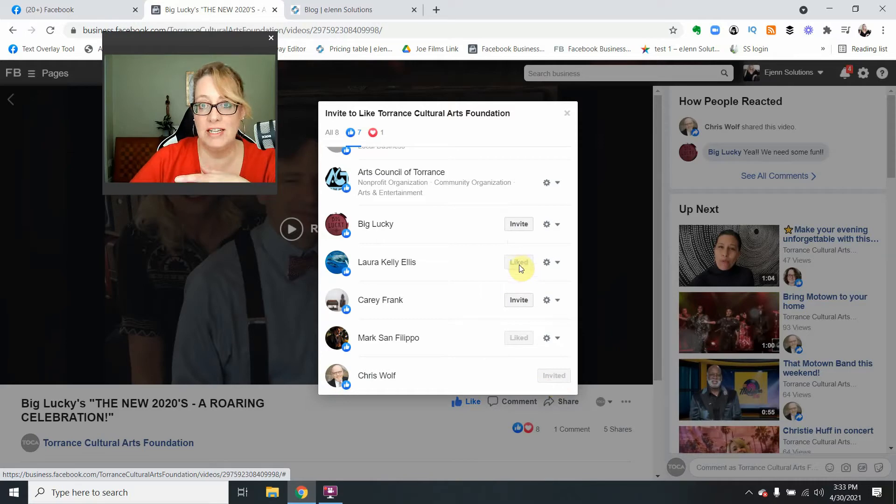
pyautogui.moveTo(491, 276)
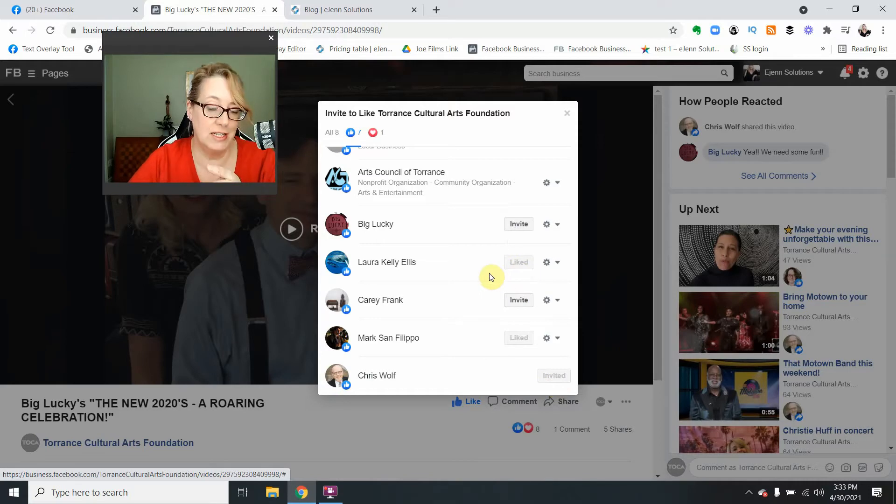
pyautogui.moveTo(466, 247)
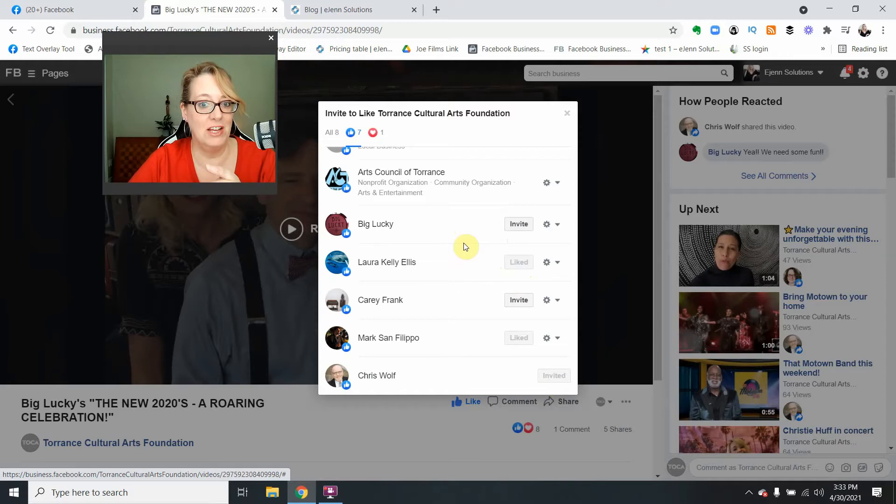
pyautogui.moveTo(513, 223)
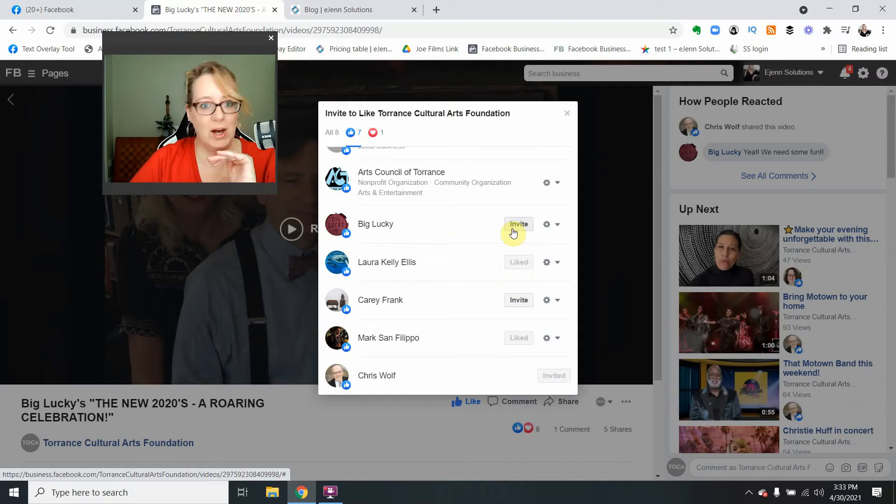
pyautogui.moveTo(409, 242)
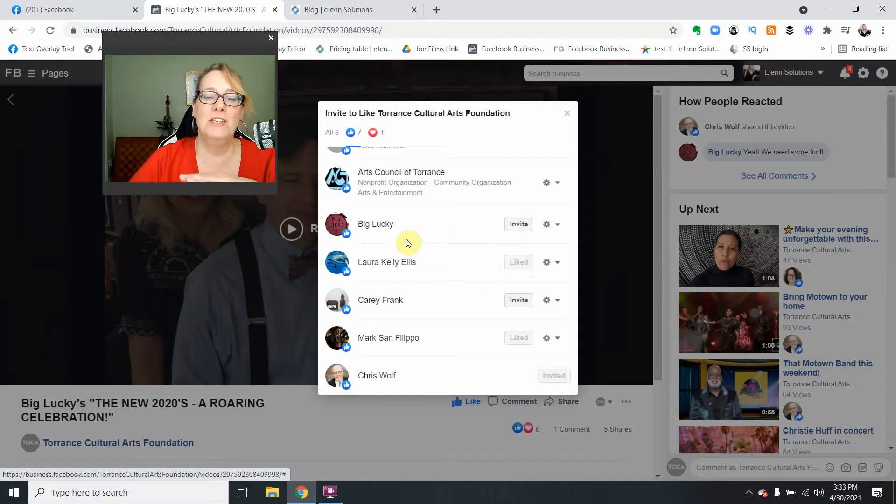
pyautogui.scroll(3)
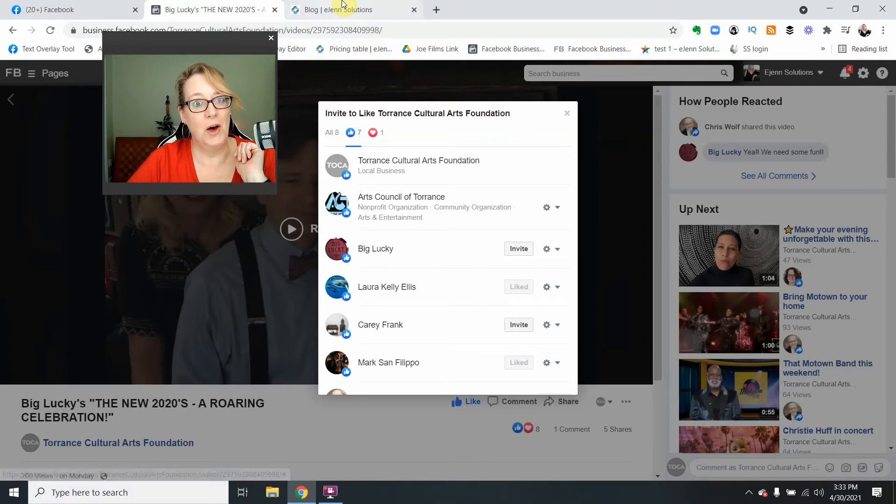
# Step: Switch to the 'Blog | eJenn Solutions' page
pyautogui.click(343, 10)
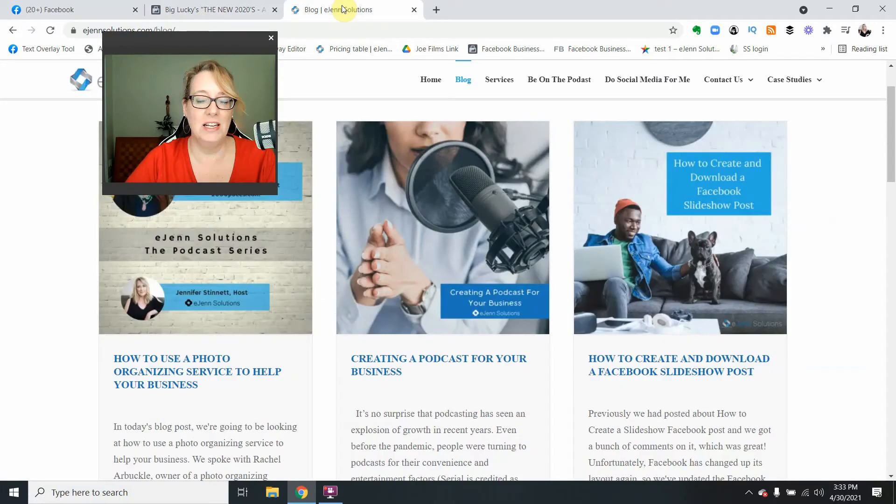
pyautogui.moveTo(463, 79)
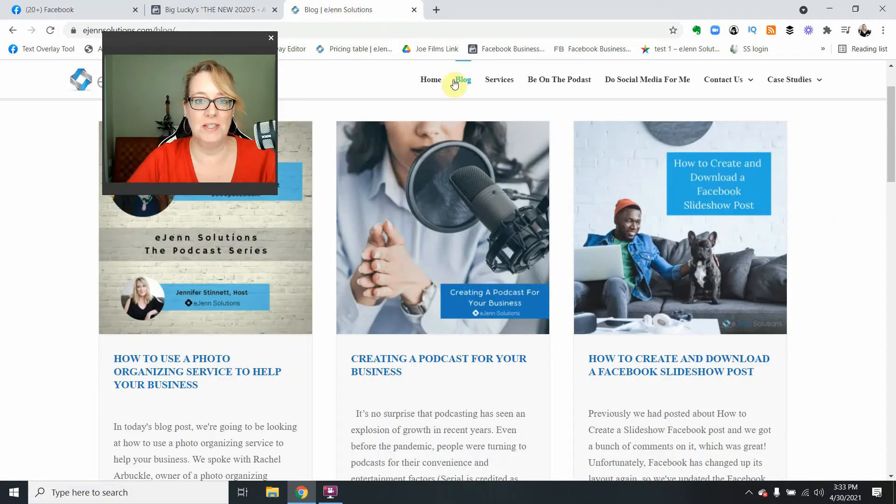
pyautogui.moveTo(416, 117)
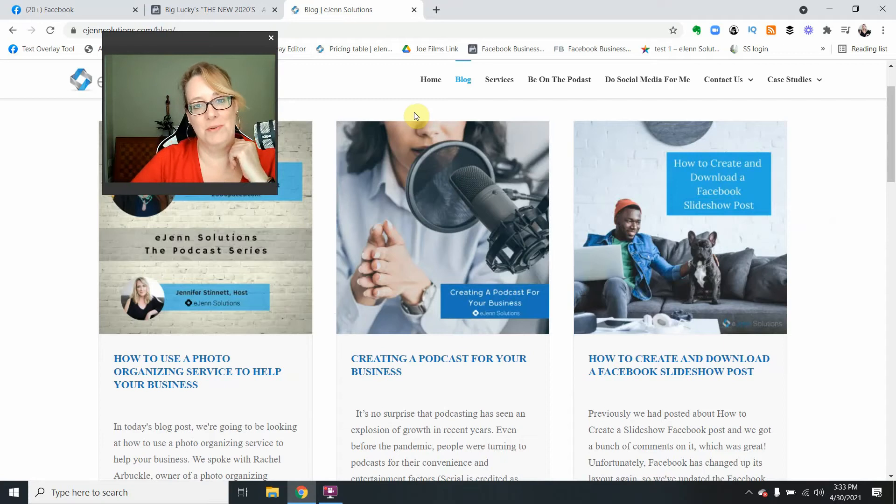